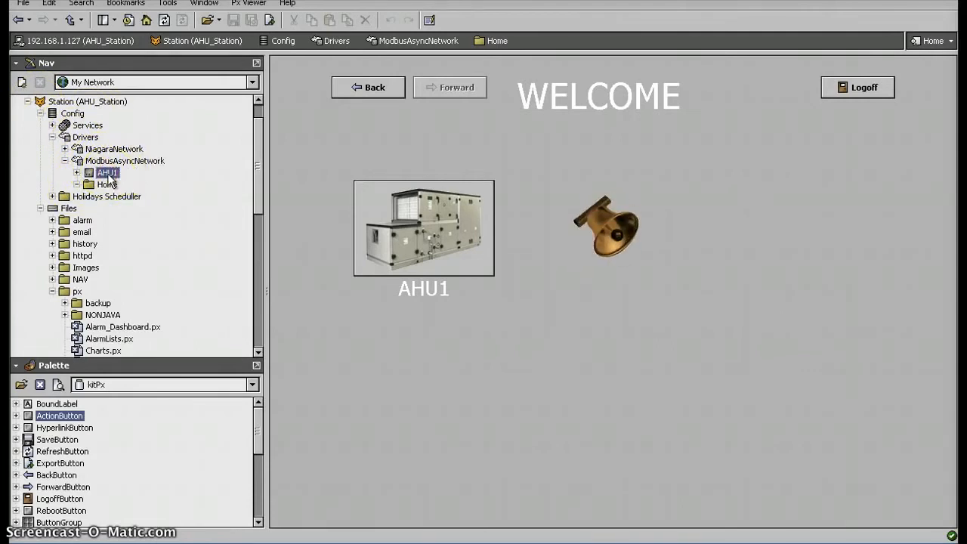
- Duplicate the AHU1 device, keeping AHU2 as the copy's name
right_click(107, 172)
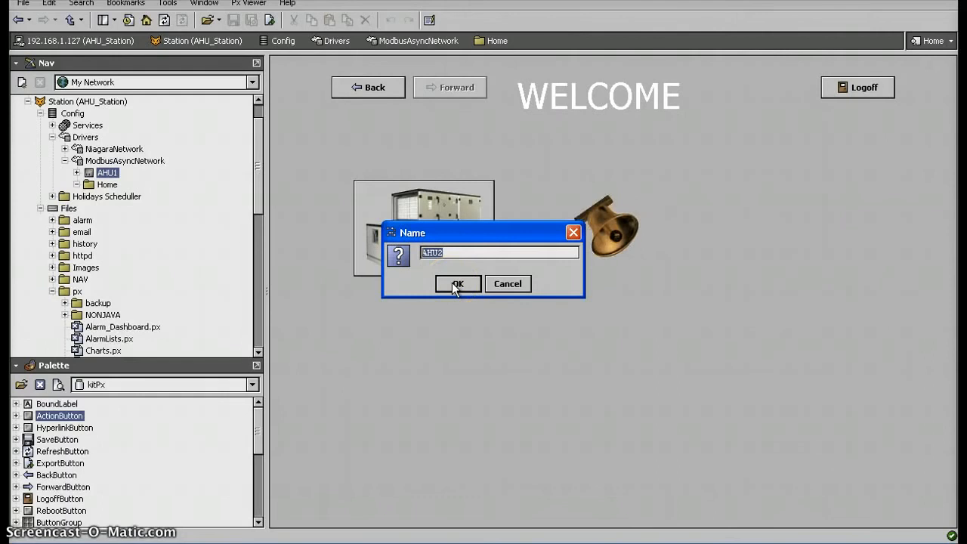
left_click(457, 283)
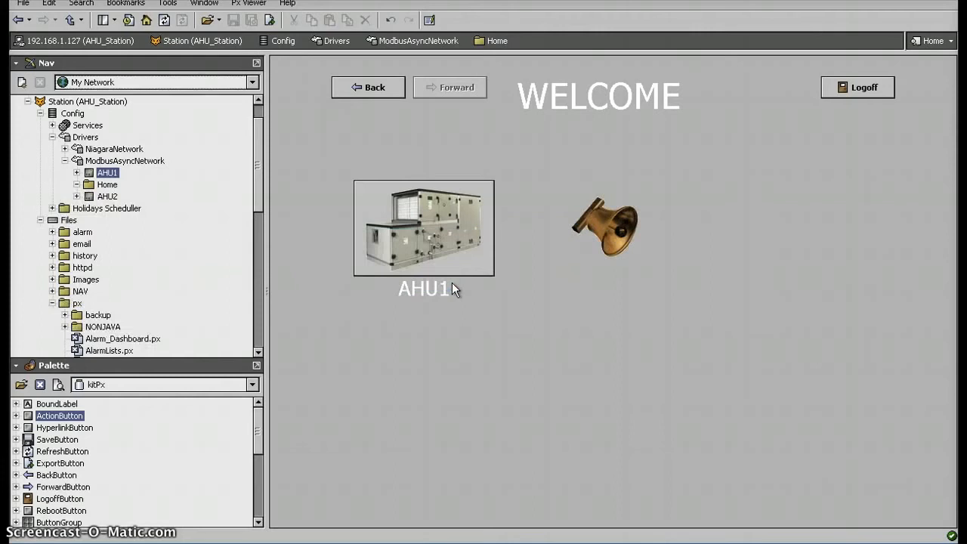
- Scroll the Nav tree to Files > px and open Home.px
left_click(107, 197)
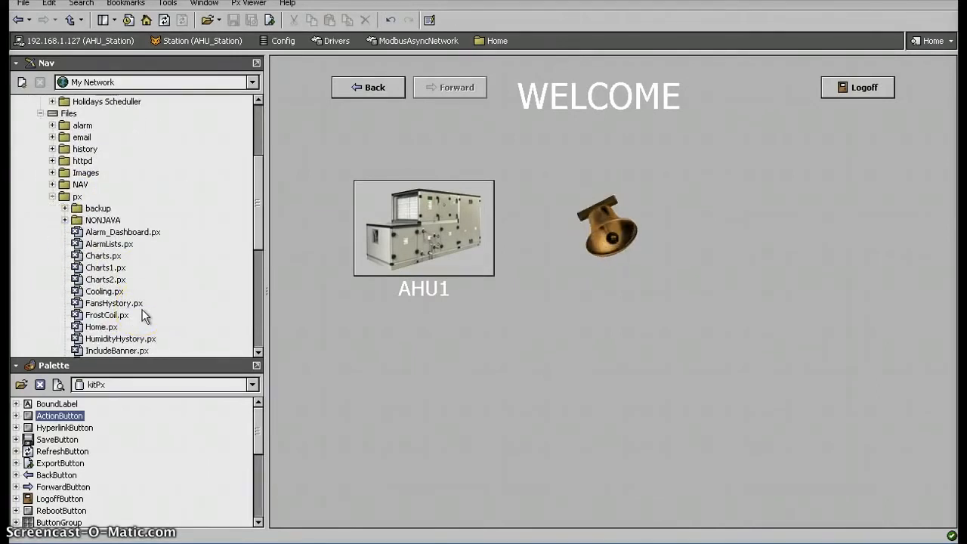
scroll("down", 3)
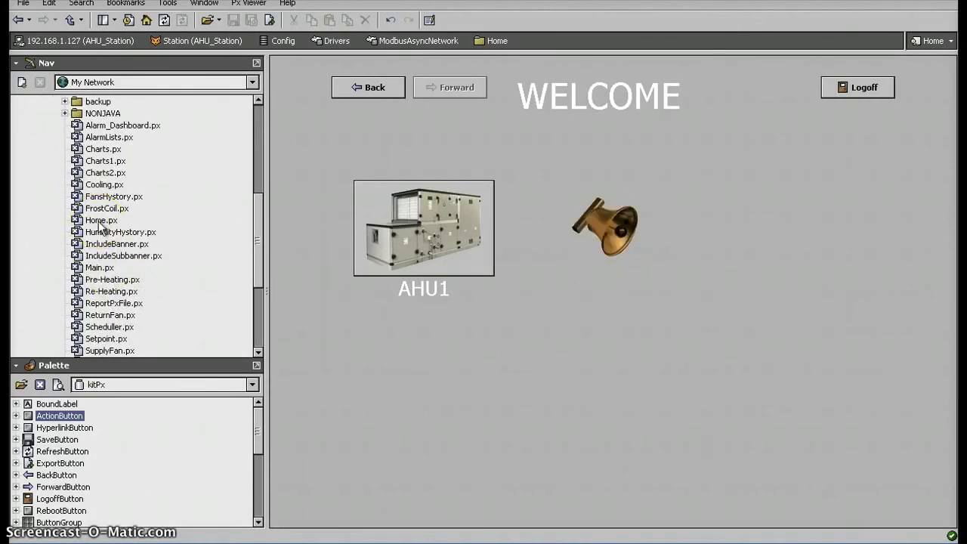
left_click(101, 220)
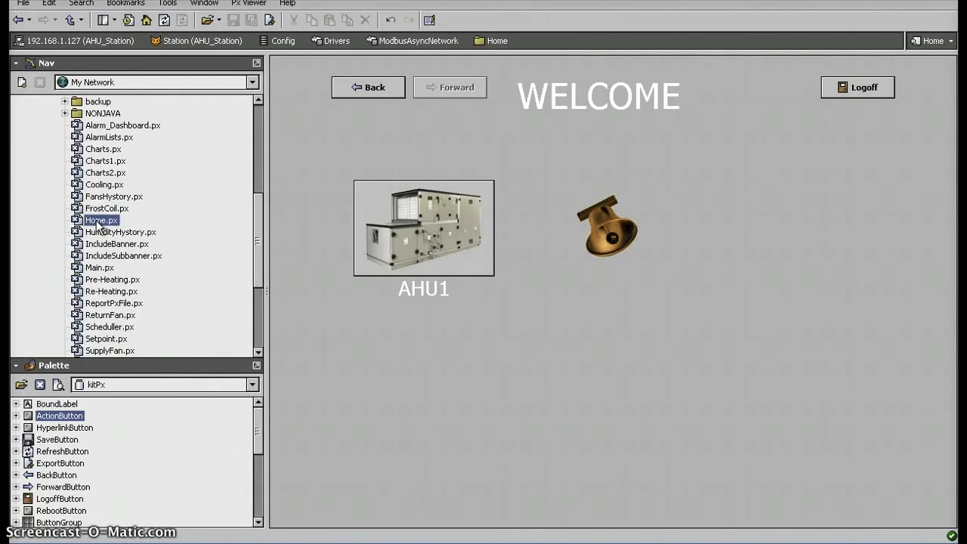
double_click(101, 220)
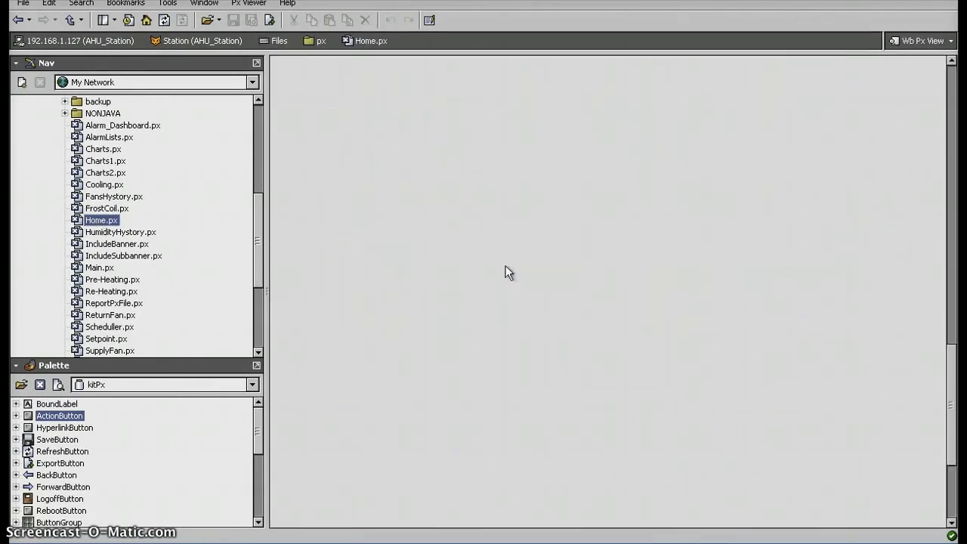
- Duplicate the Home.px graphic as a new file named AHU.px
double_click(101, 220)
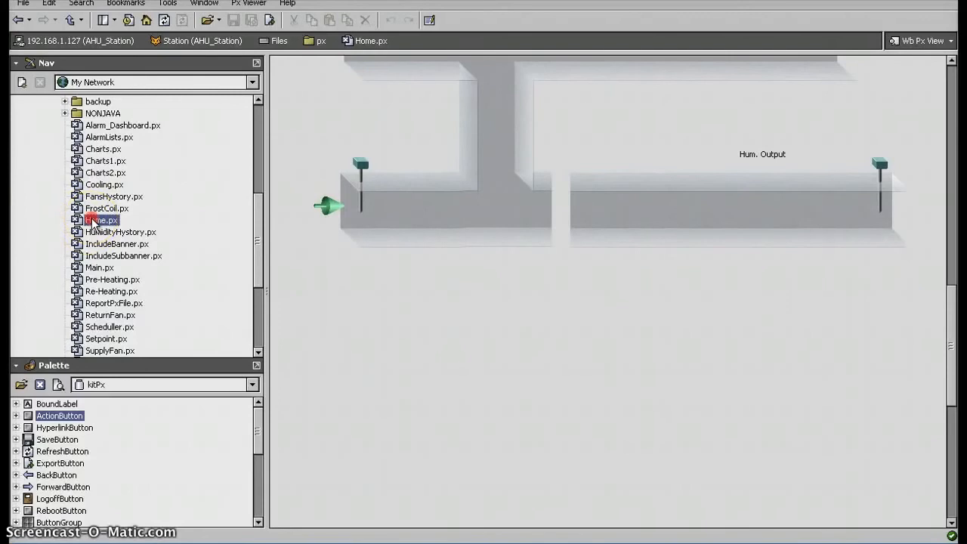
right_click(102, 220)
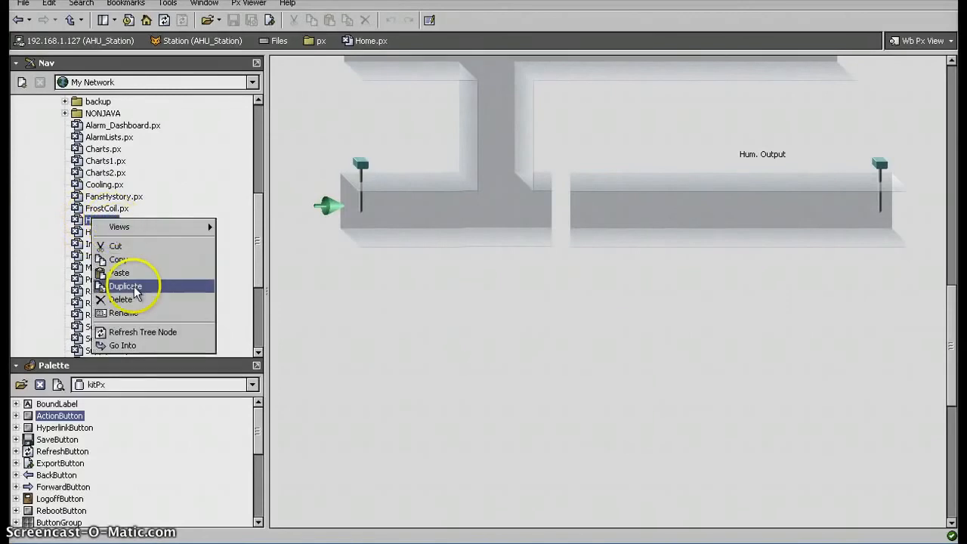
left_click(125, 286)
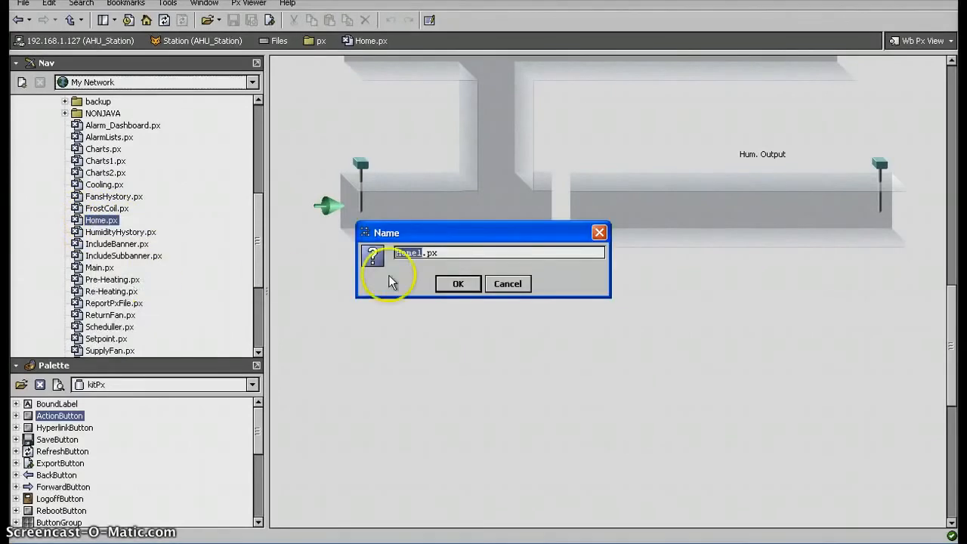
type("AHU.px")
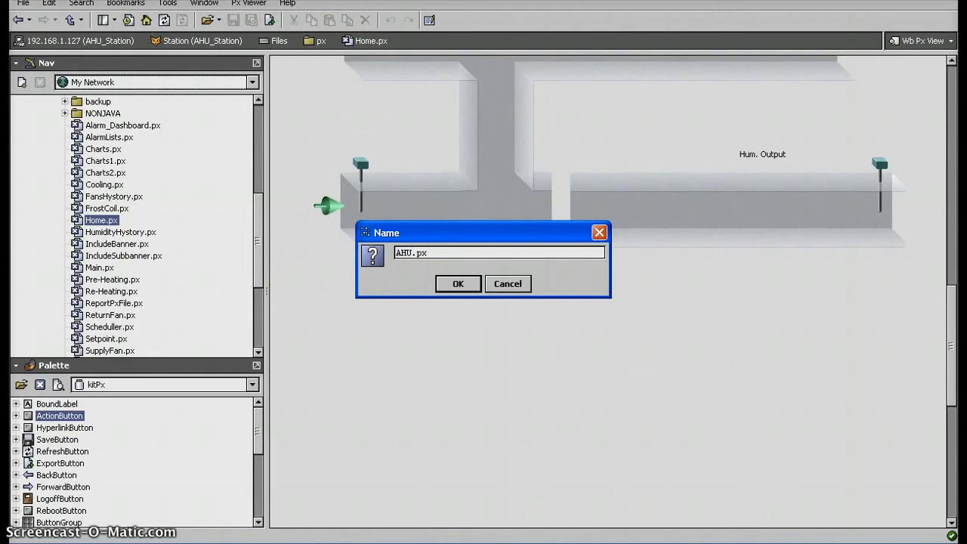
left_click(458, 283)
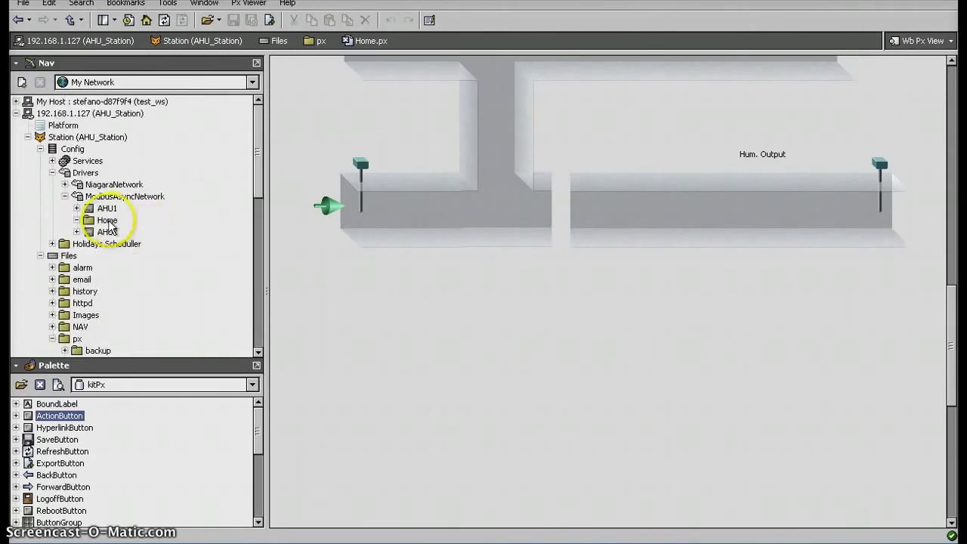
- Open the Home folder under ModbusAsyncNetwork and switch it to the Px Editor
left_click(107, 220)
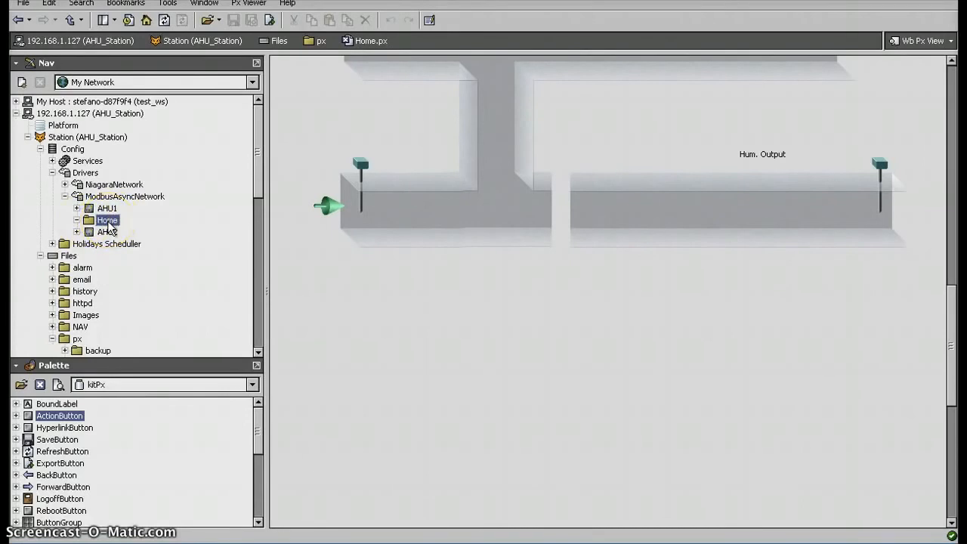
double_click(108, 220)
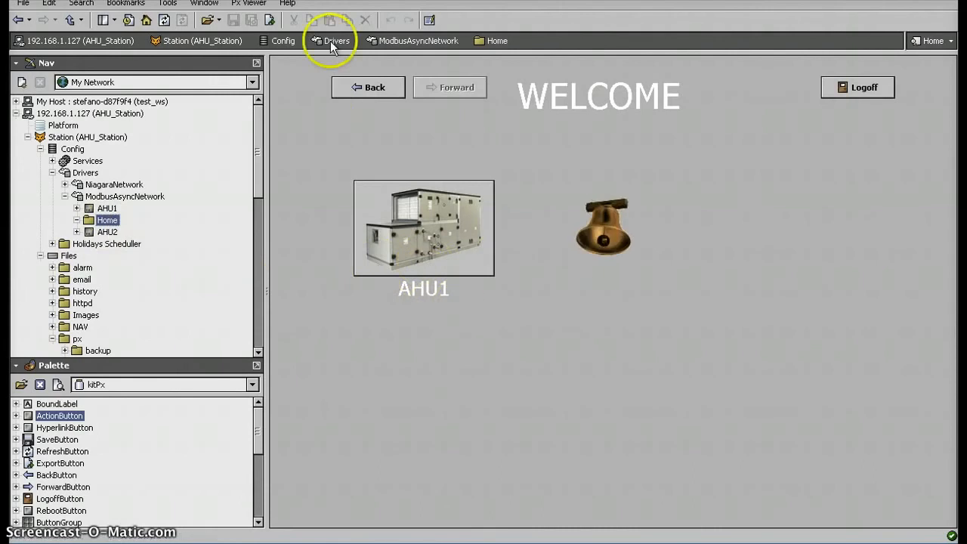
left_click(429, 19)
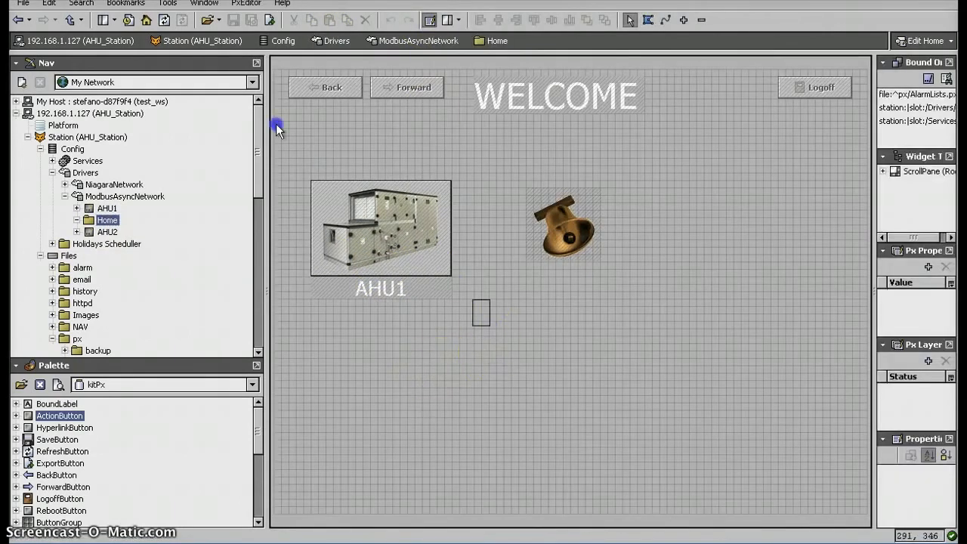
- Copy the AHU1 picture and label beside the bell, relabelling it AHU2
left_click(387, 238)
type("AHU2")
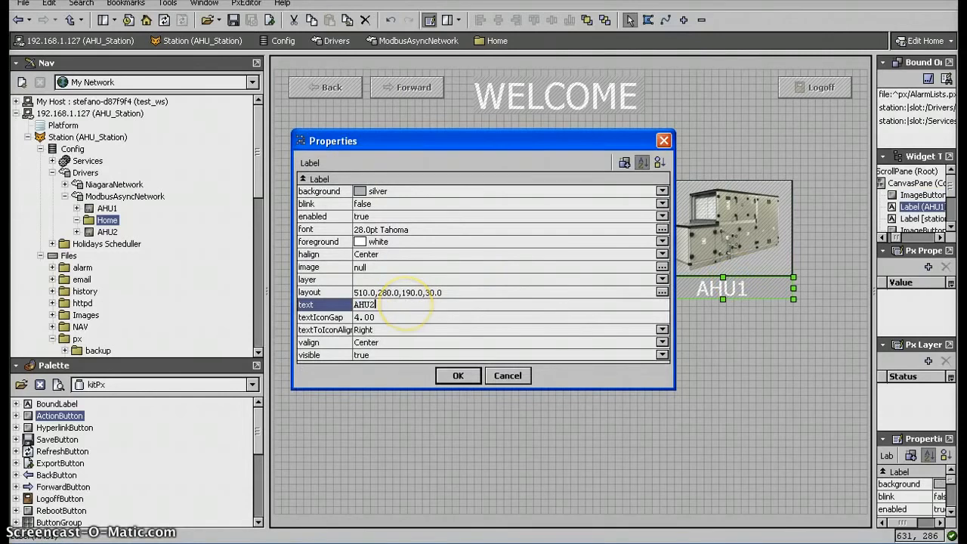
left_click(457, 376)
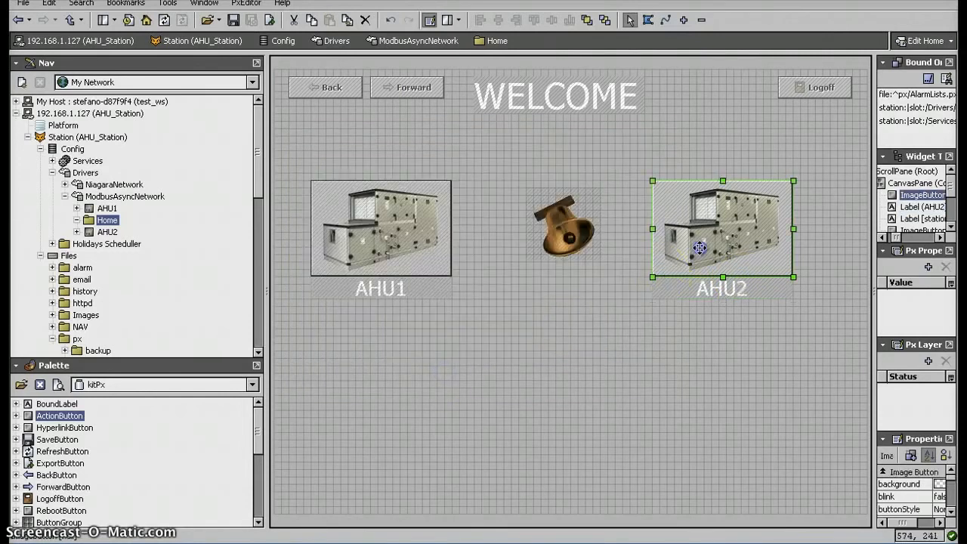
- Point the new picture's hyperlink at the AHU2 device using the Component Chooser
double_click(722, 227)
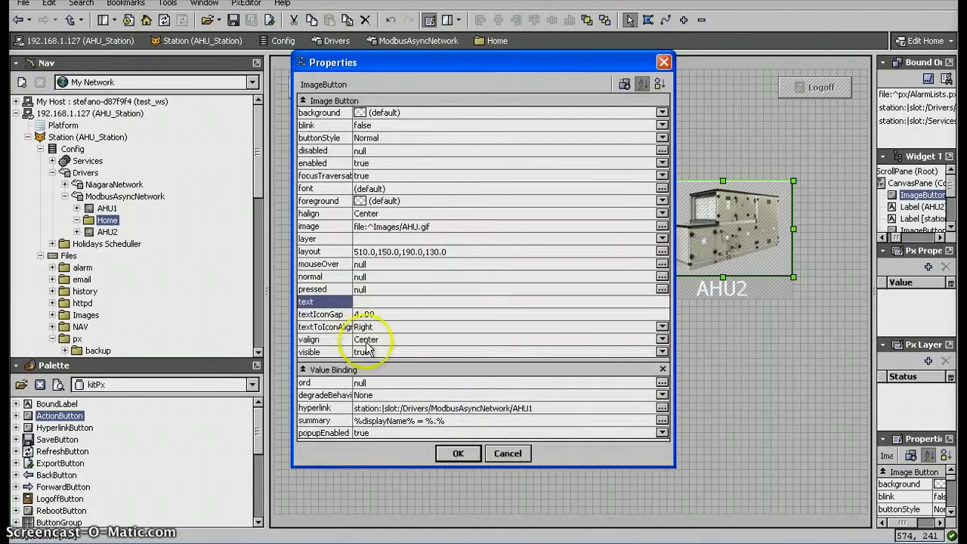
left_click(662, 408)
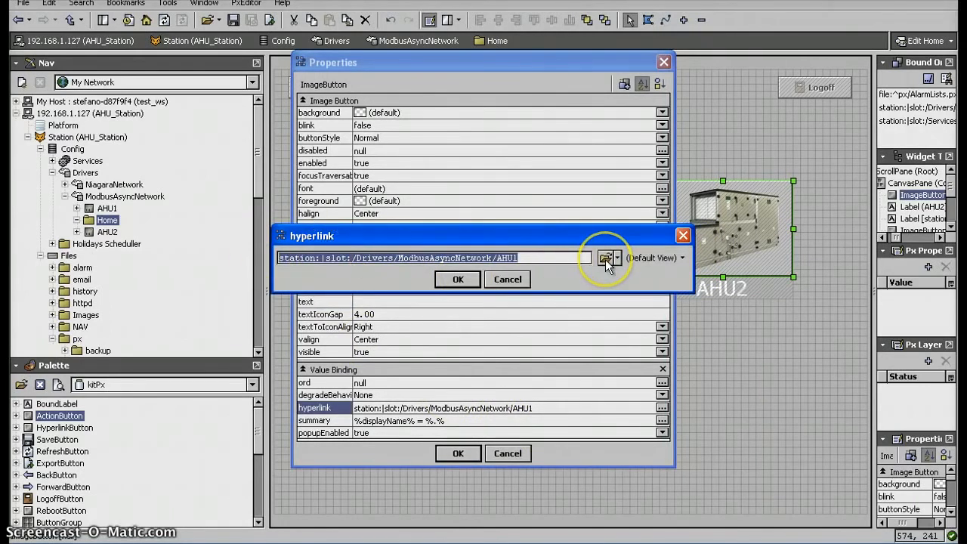
left_click(608, 257)
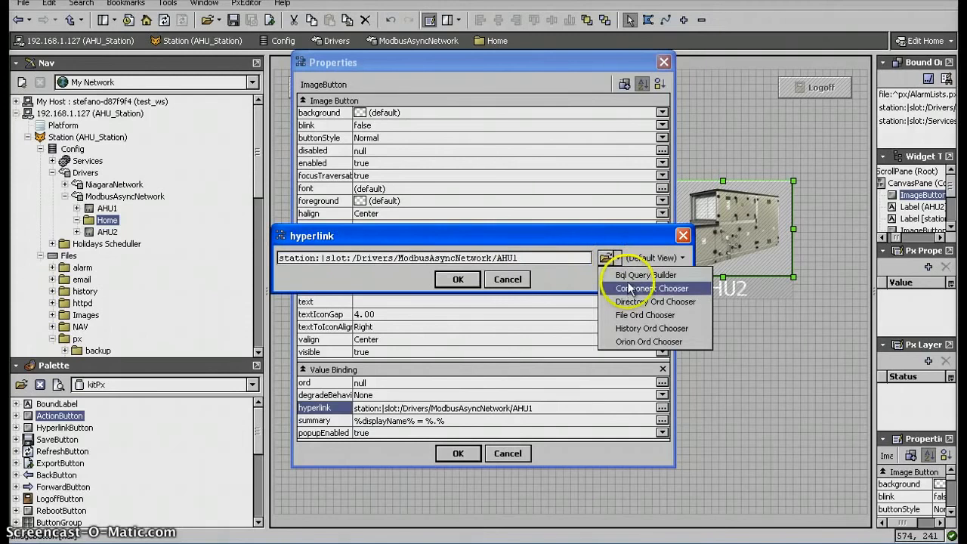
left_click(648, 288)
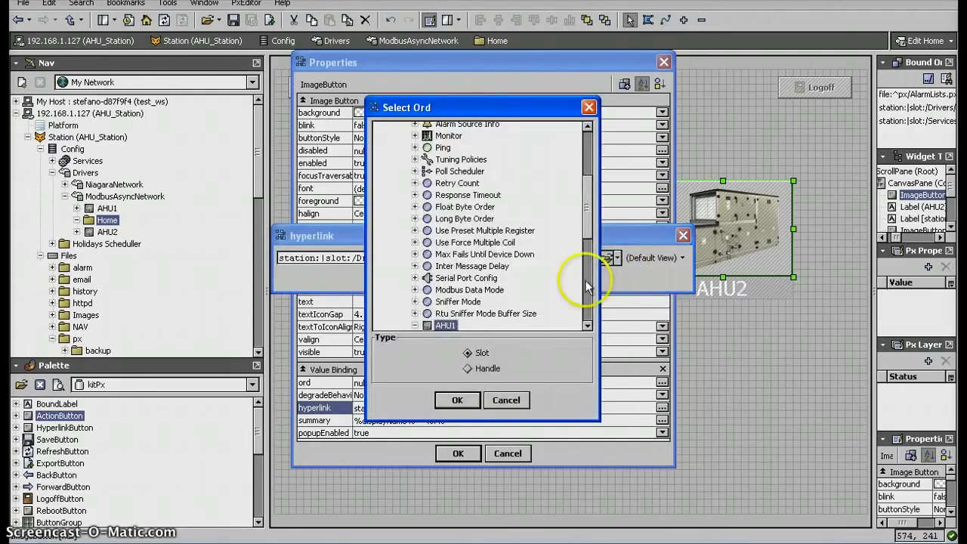
left_click(416, 192)
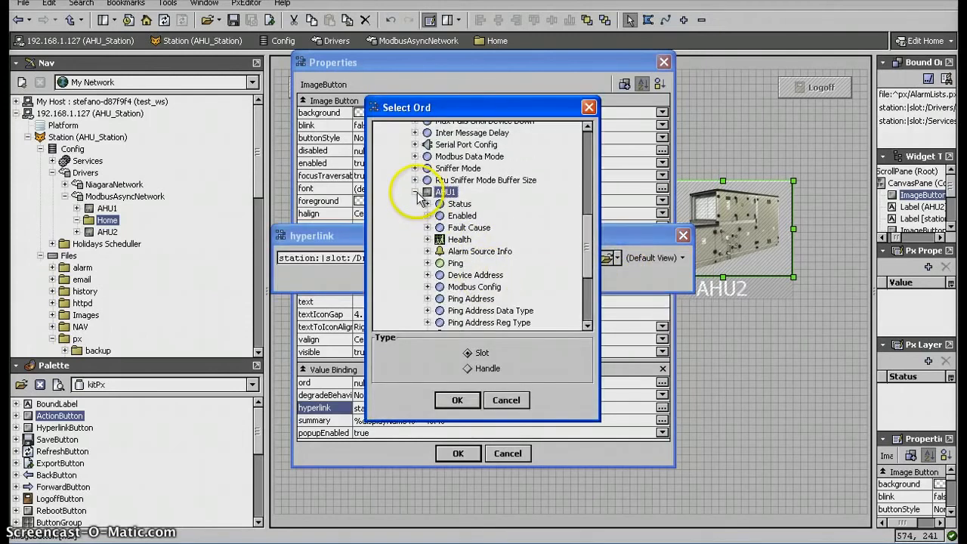
scroll("down", 3)
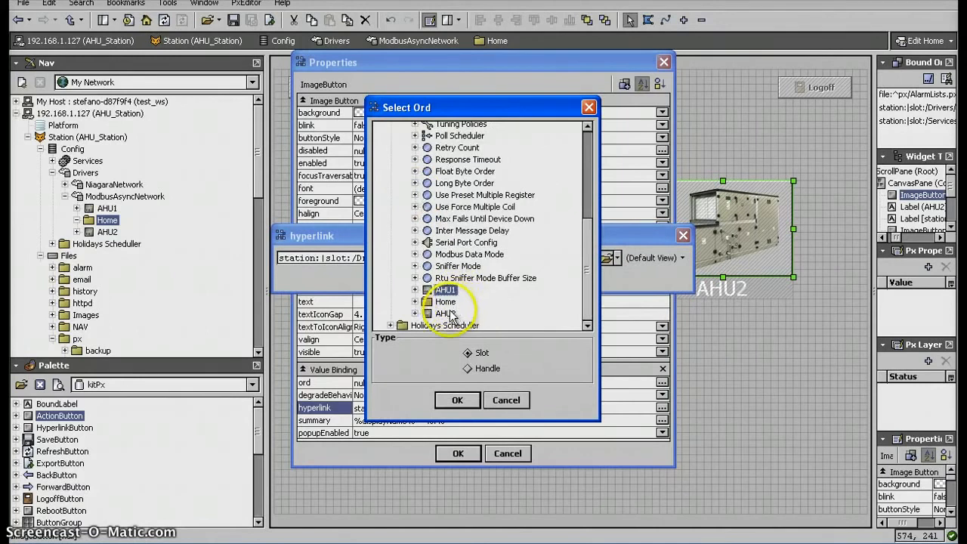
left_click(458, 400)
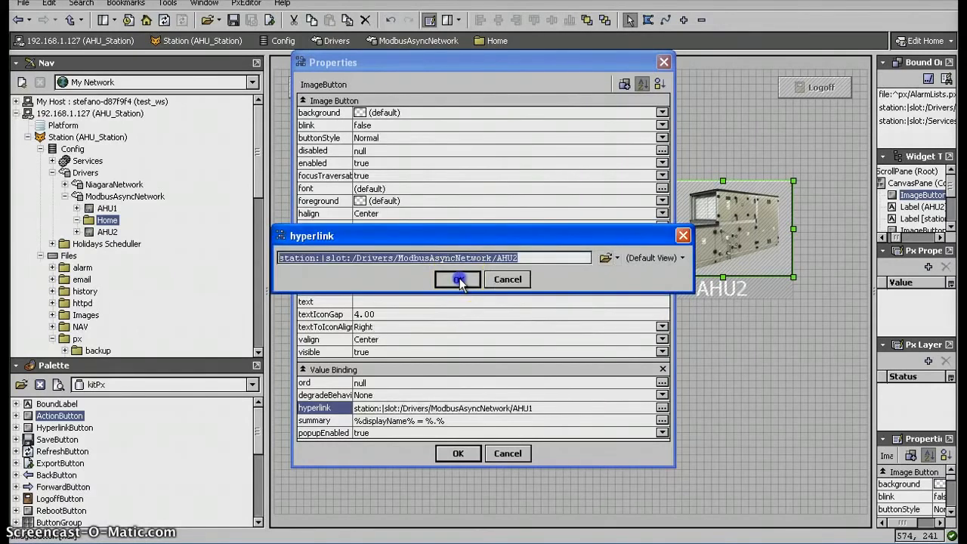
left_click(457, 279)
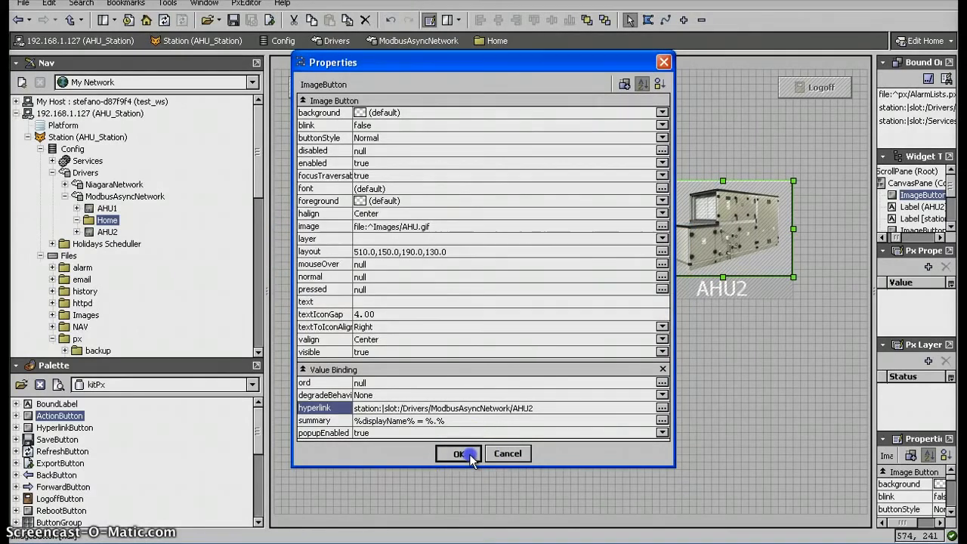
left_click(457, 453)
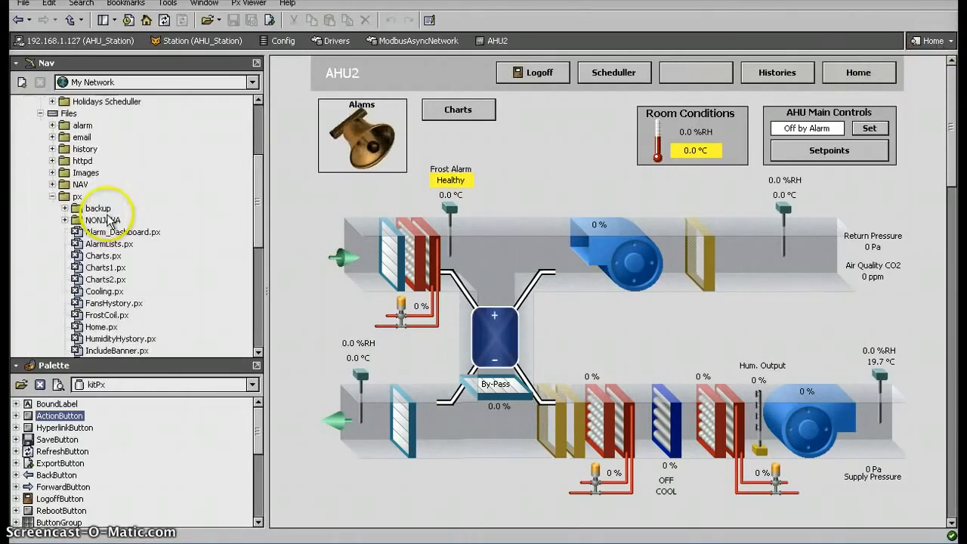
scroll("down", 3)
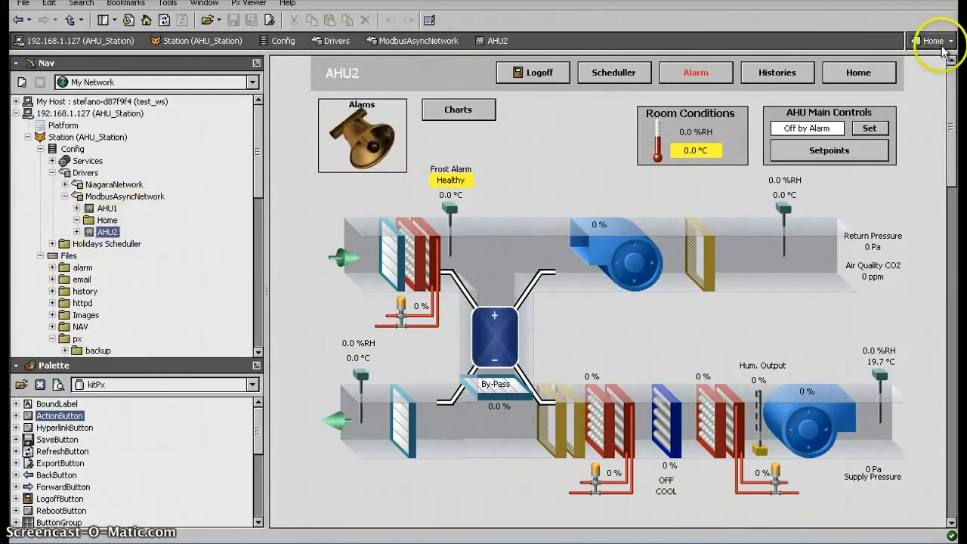
mouse_move(933, 41)
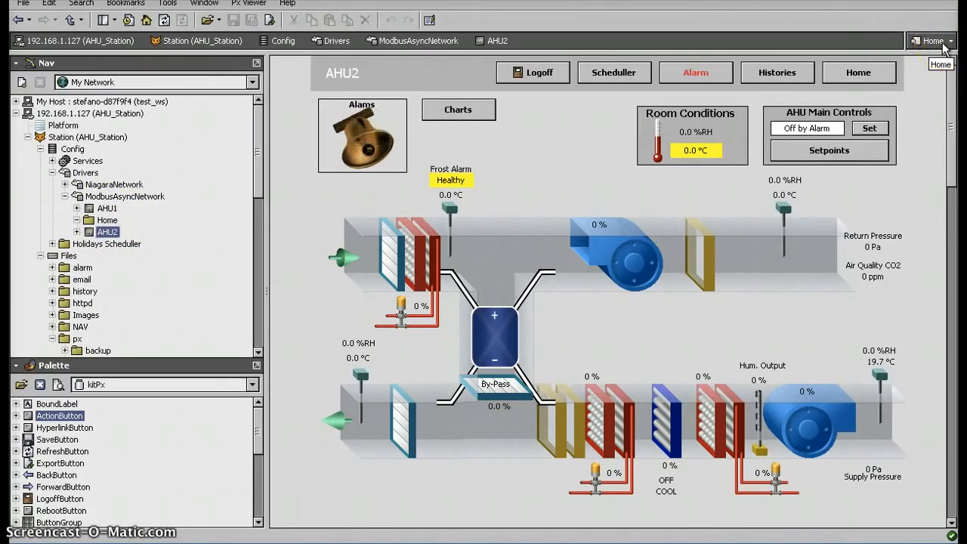
left_click(931, 41)
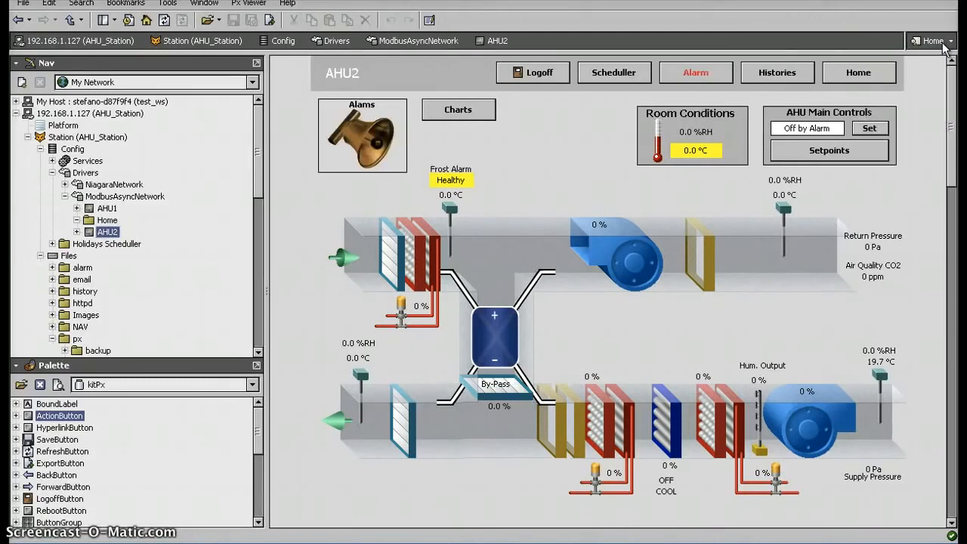
right_click(107, 231)
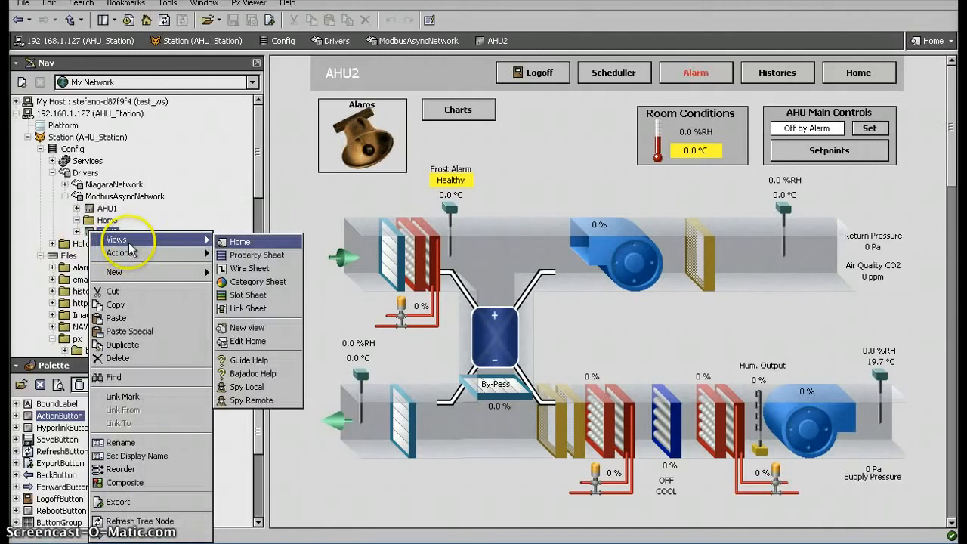
- Create an AHU2 view on the AHU2 device, reusing the existing px/AHU2.px file
left_click(246, 327)
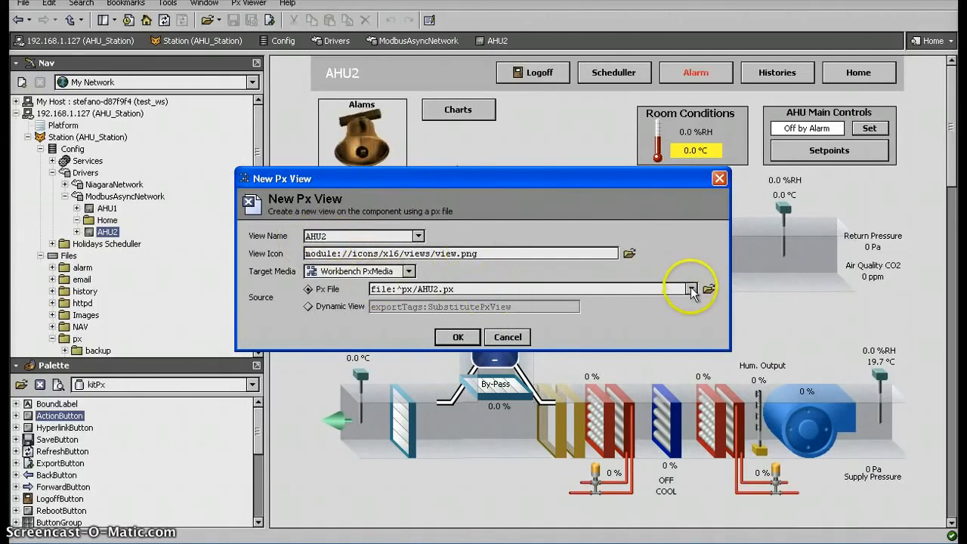
left_click(691, 288)
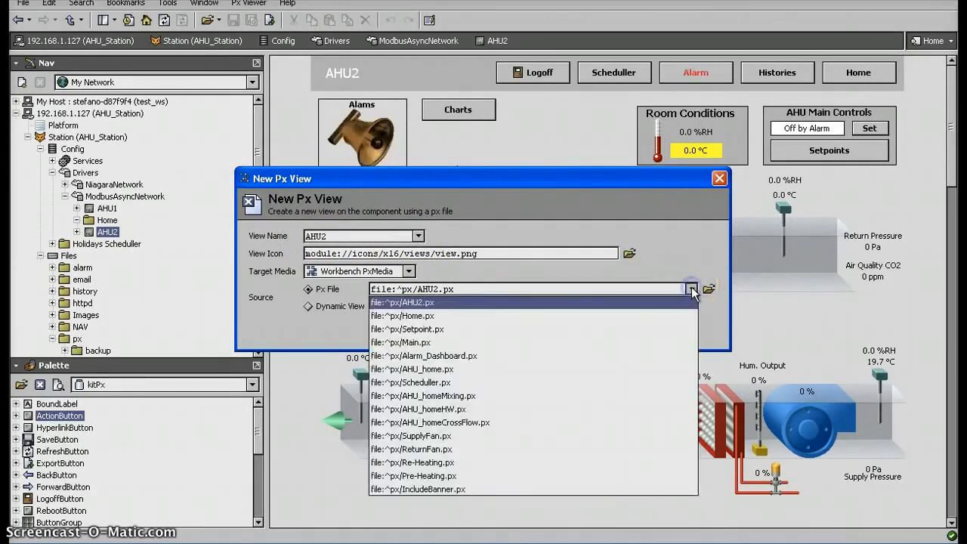
left_click(709, 289)
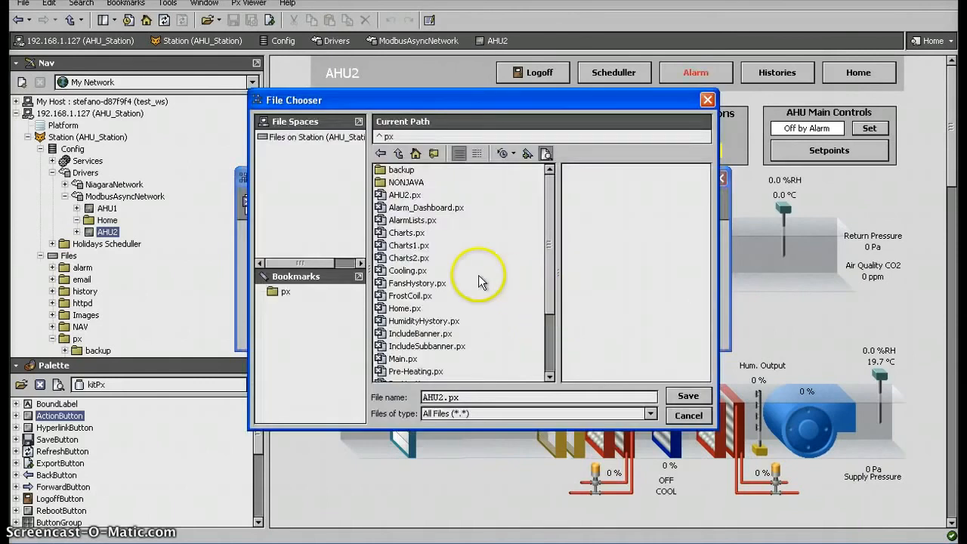
scroll("down", 3)
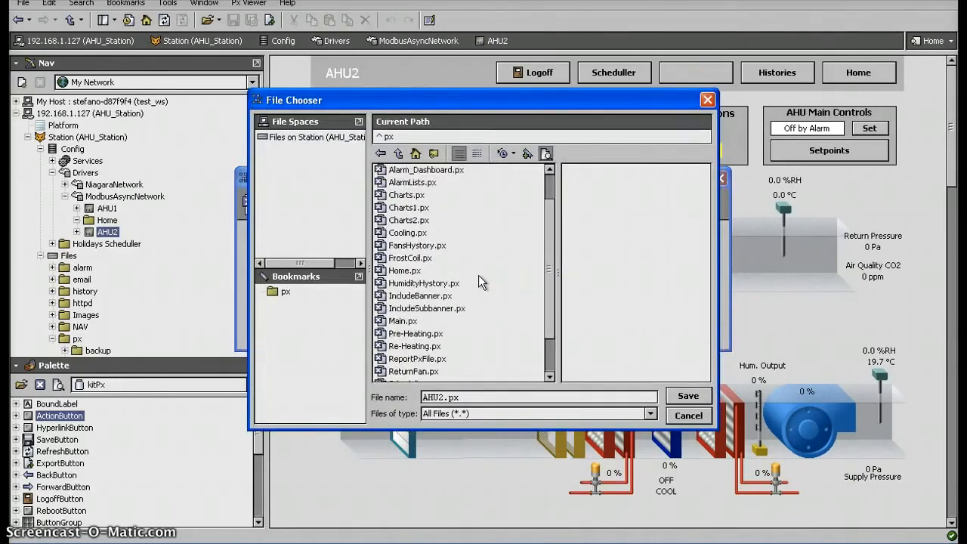
left_click(403, 195)
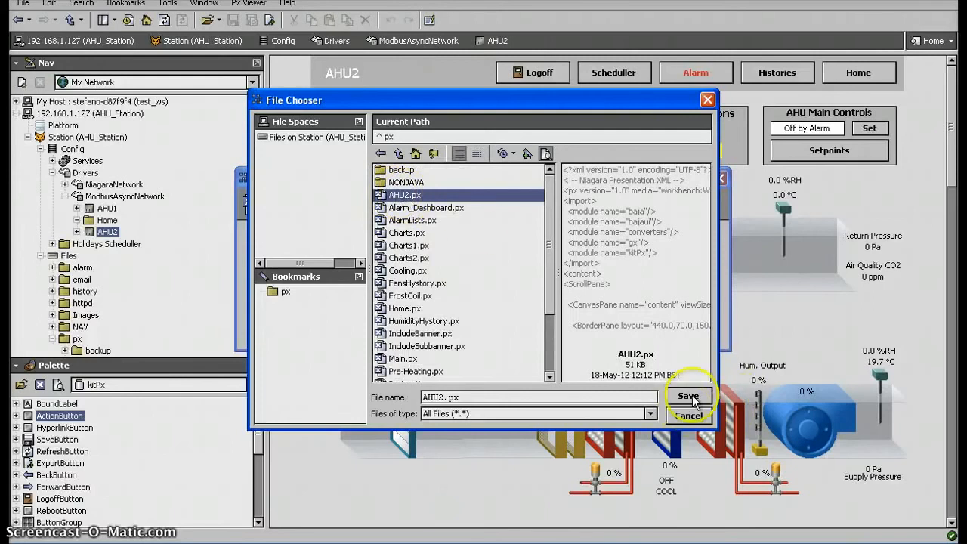
left_click(687, 397)
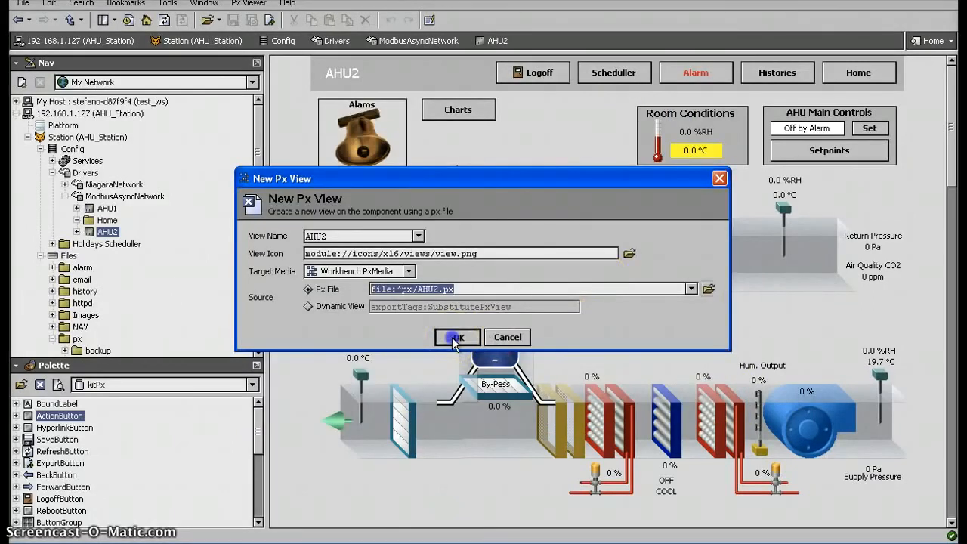
left_click(457, 337)
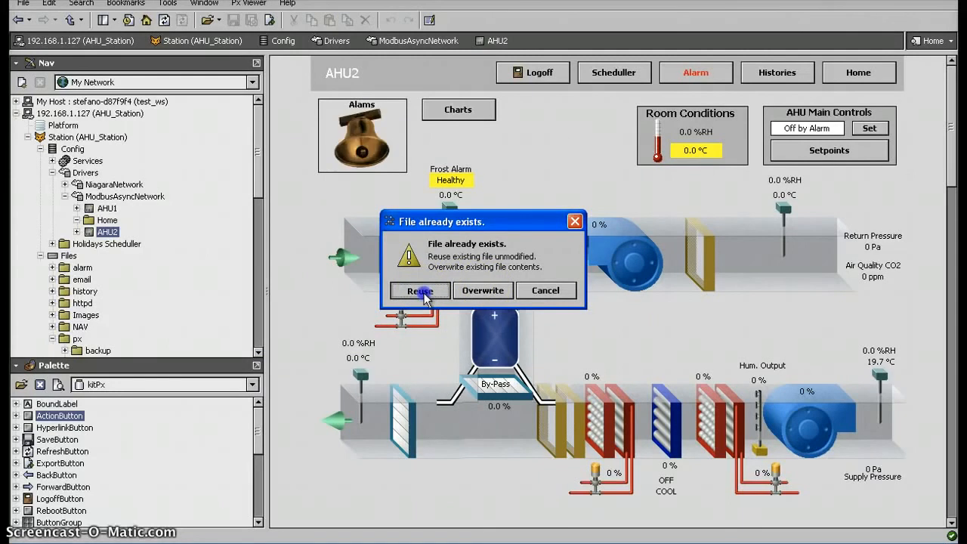
left_click(420, 290)
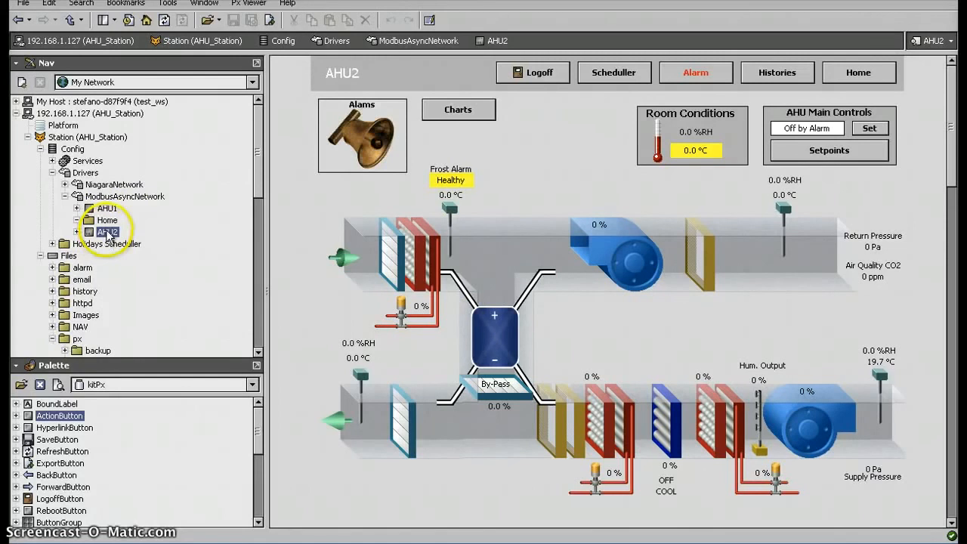
right_click(106, 231)
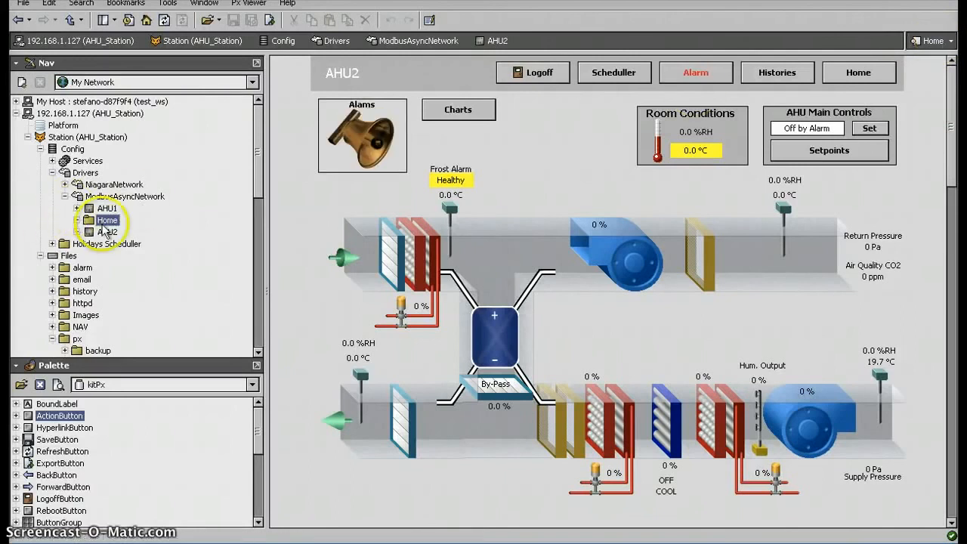
- Delete the Home slot from AHU2's Slot Sheet, then open AHU2's default view
right_click(106, 232)
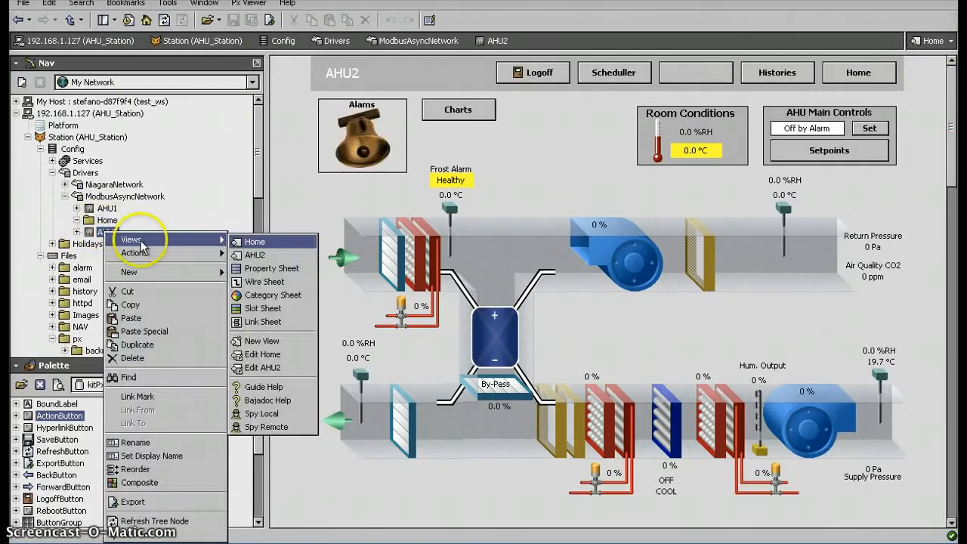
mouse_move(264, 308)
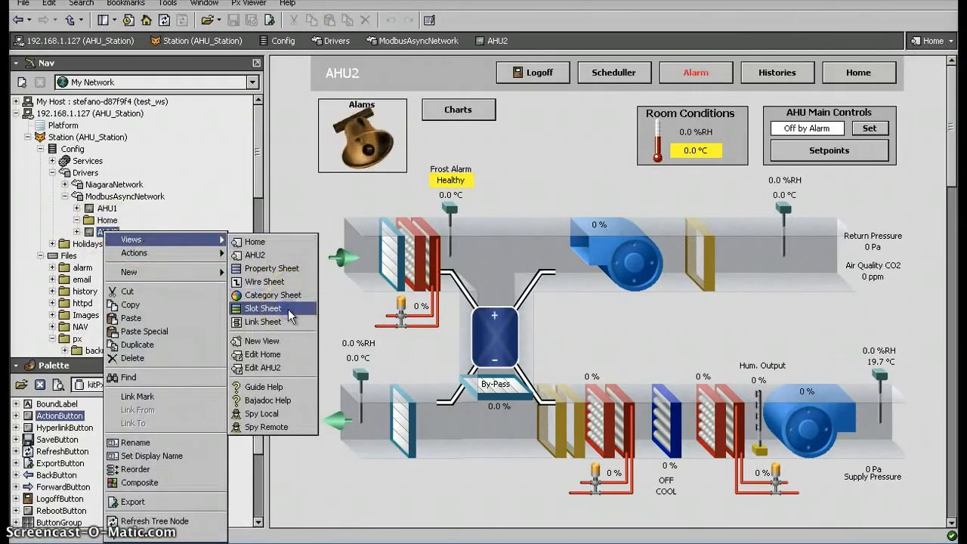
left_click(263, 307)
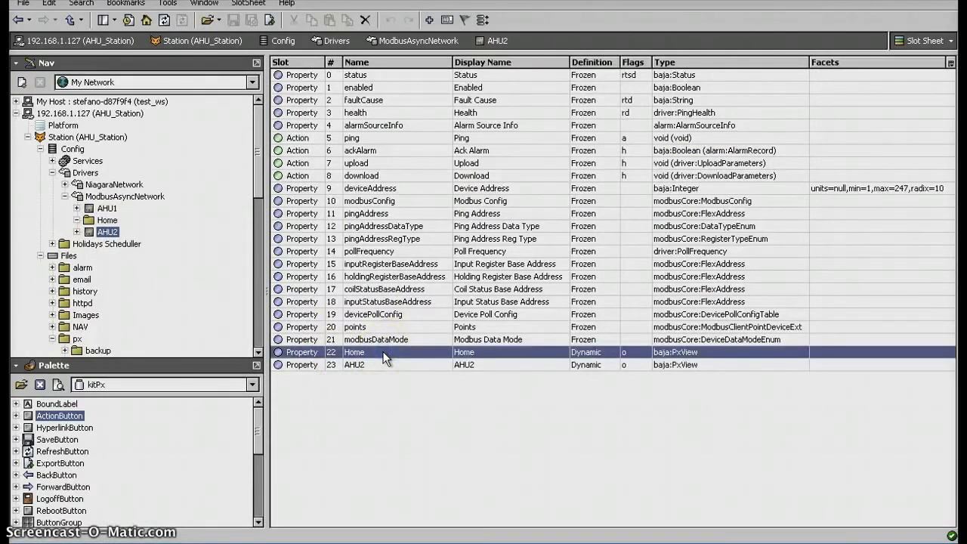
right_click(385, 353)
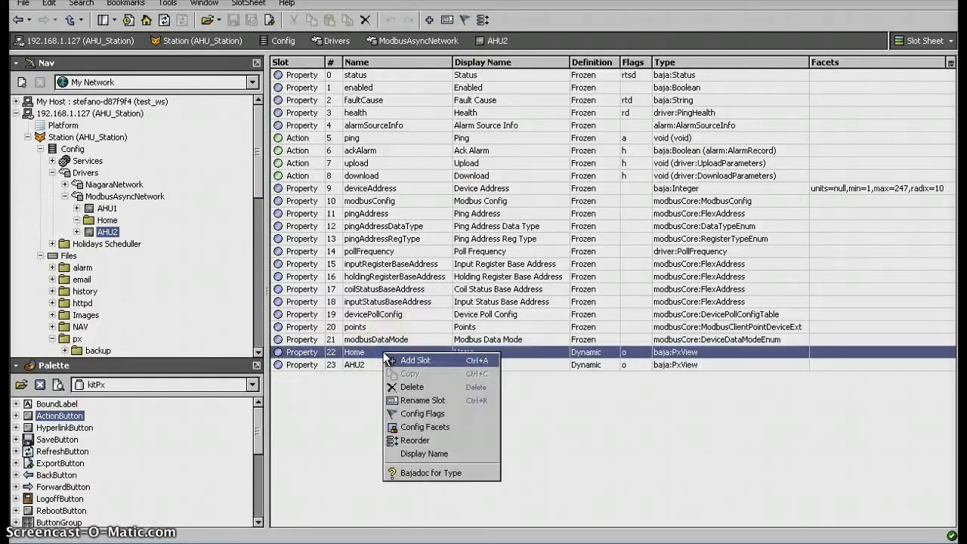
left_click(415, 359)
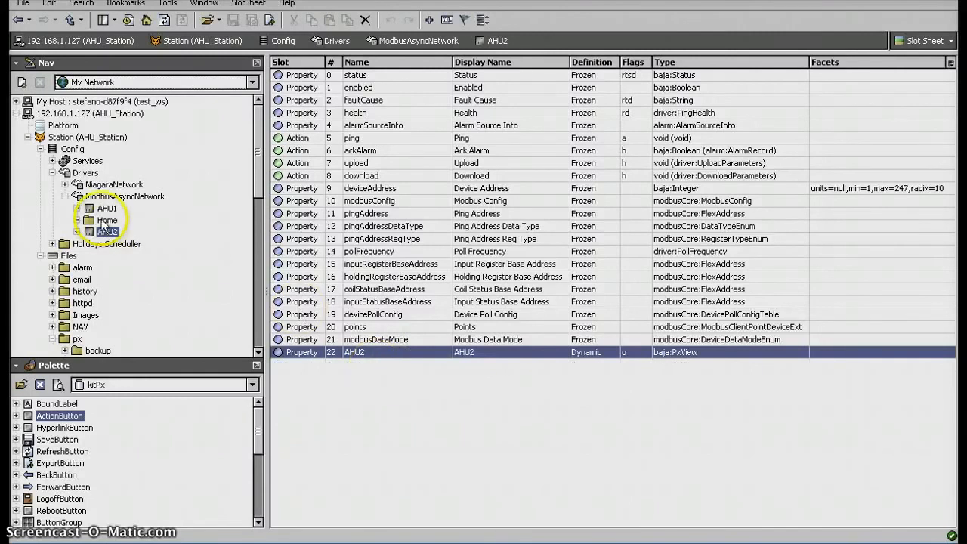
double_click(107, 220)
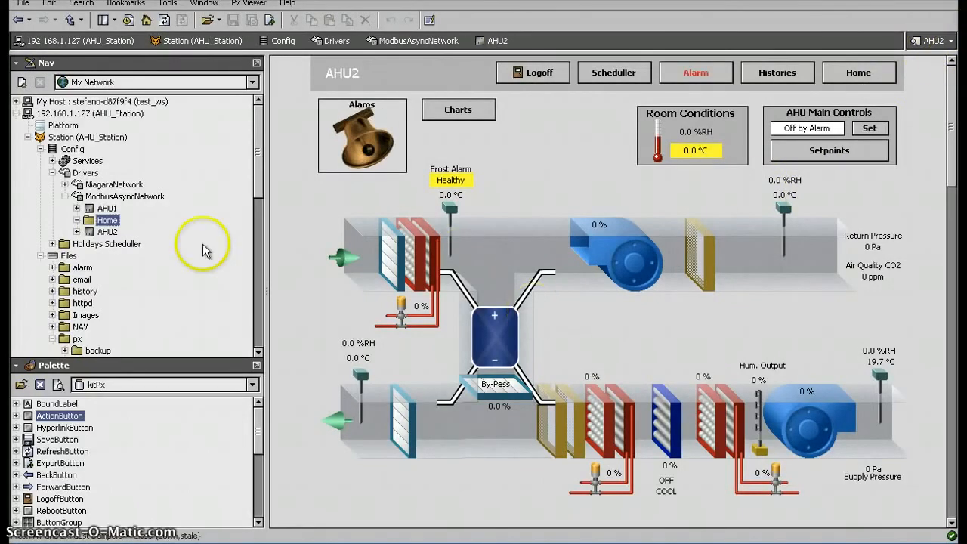
- Select AHU2 and put its graphic into edit mode
left_click(107, 232)
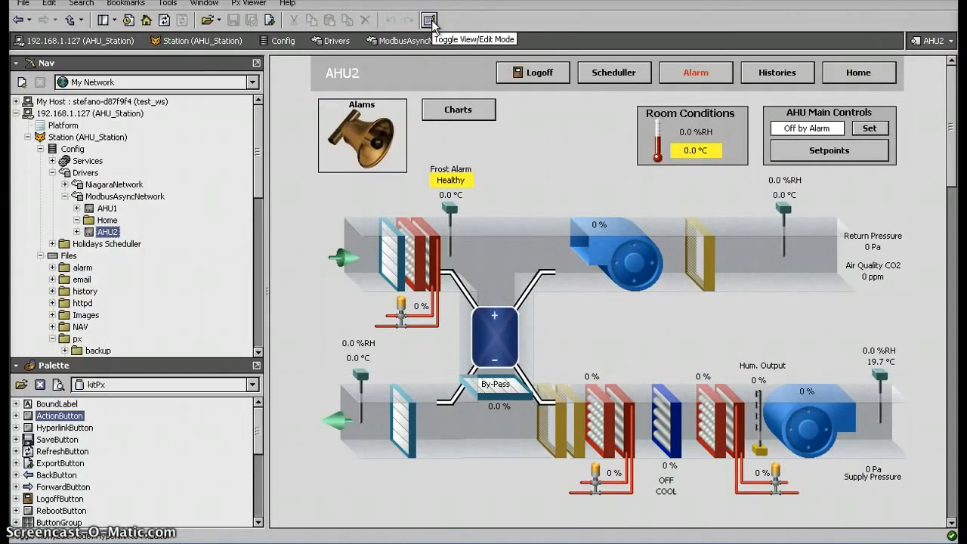
left_click(429, 19)
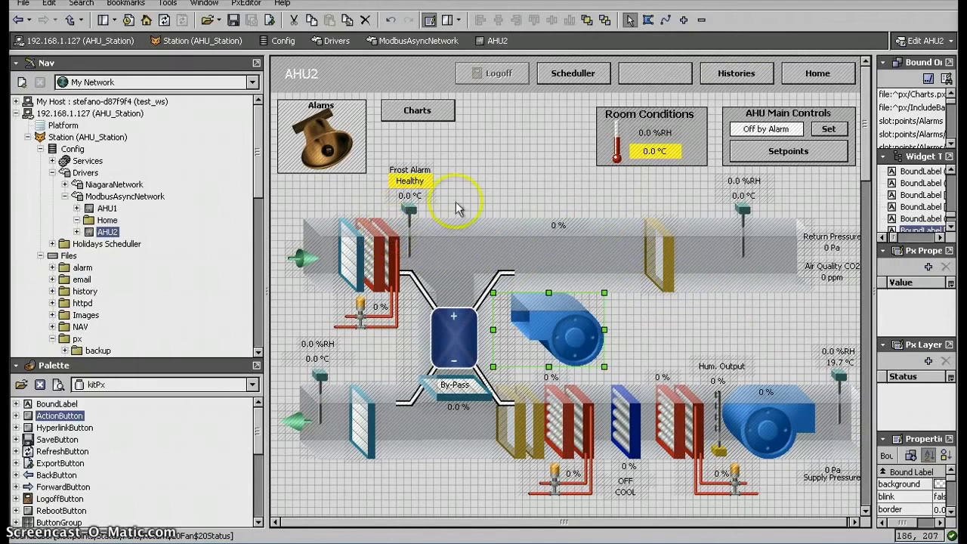
mouse_move(438, 138)
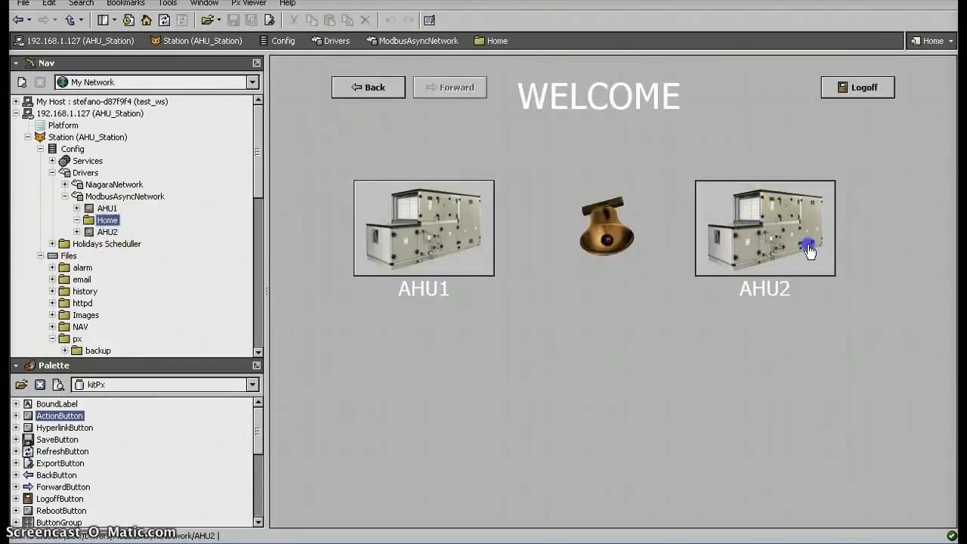
- Follow the AHU2 image button on the Home welcome page
left_click(764, 227)
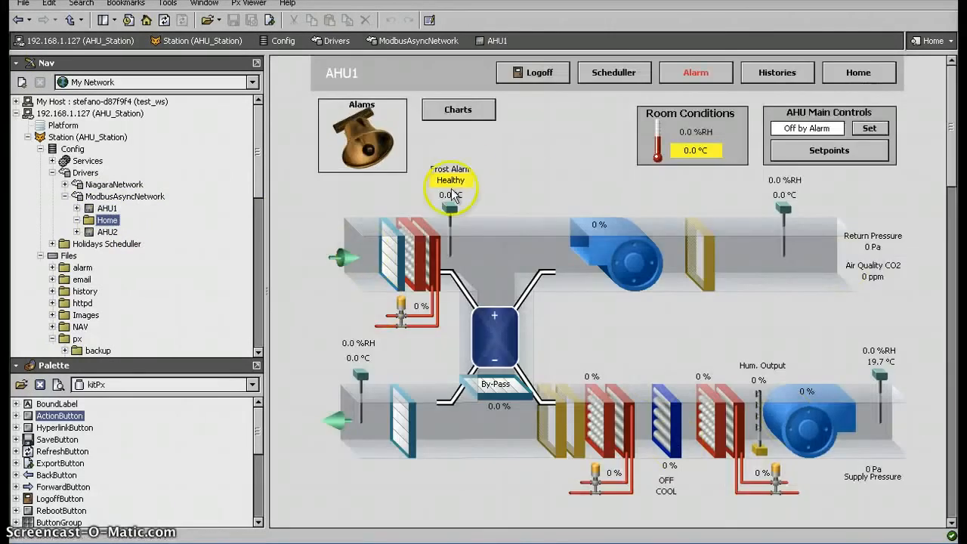
mouse_move(344, 449)
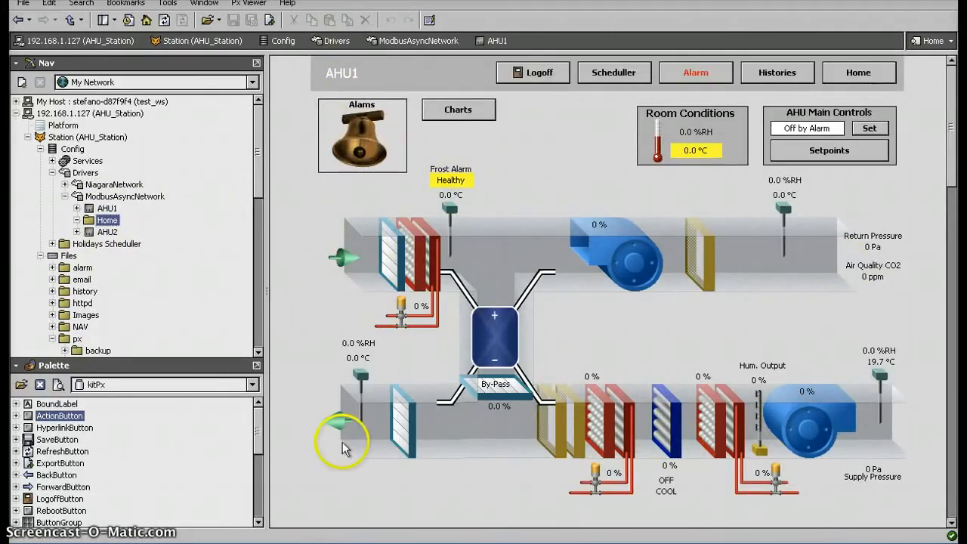